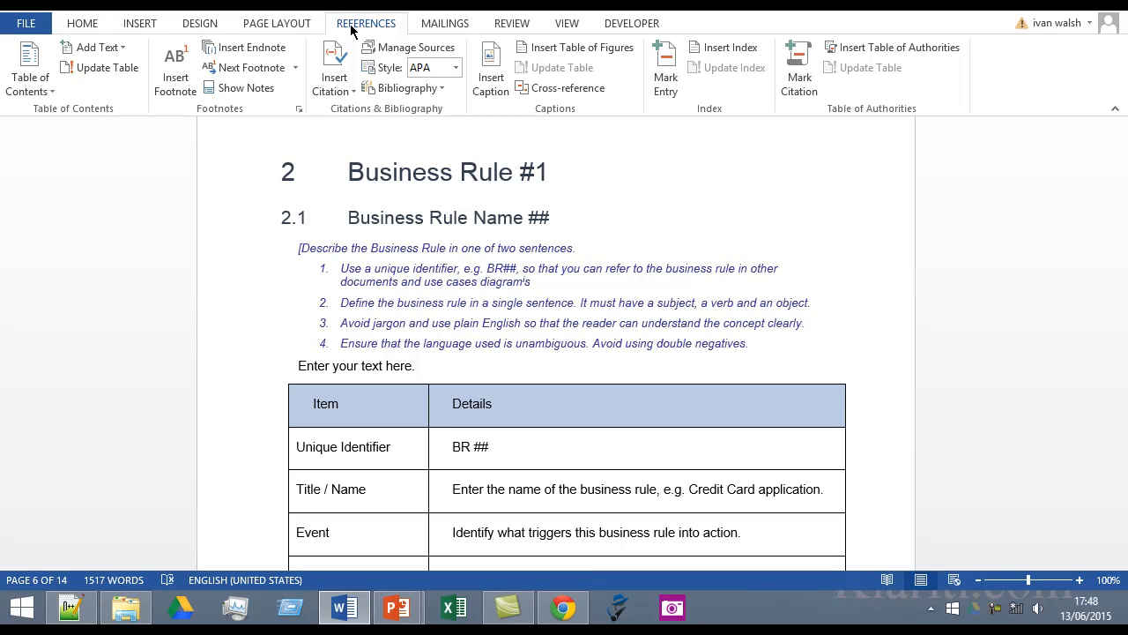
{"action": "mouse_move", "coordinate": [173, 104]}
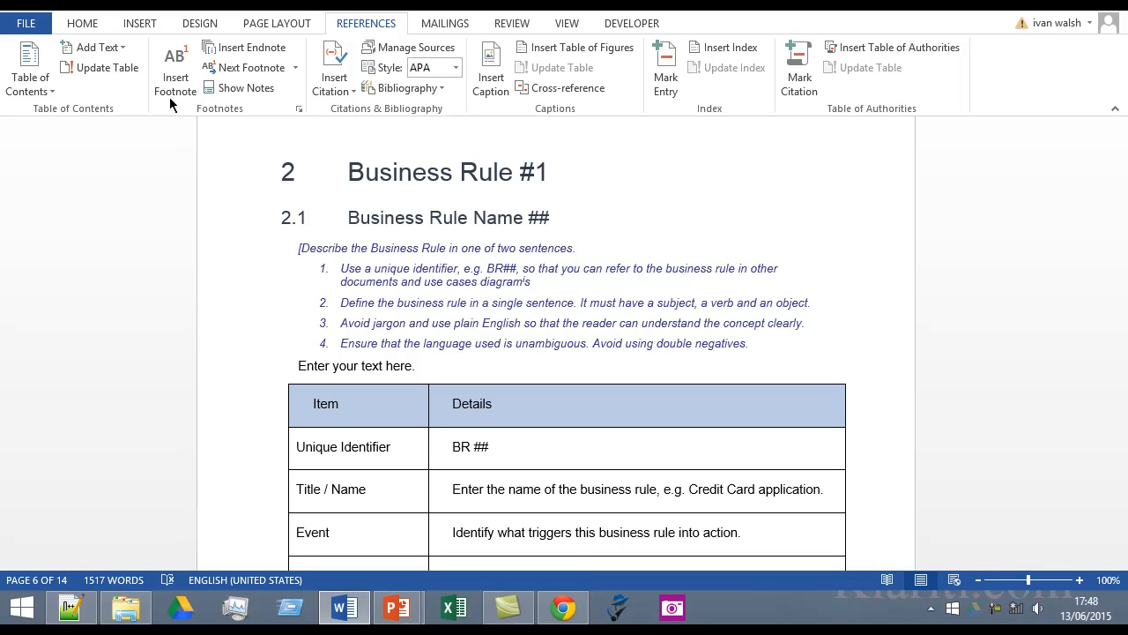
{"action": "mouse_move", "coordinate": [251, 45]}
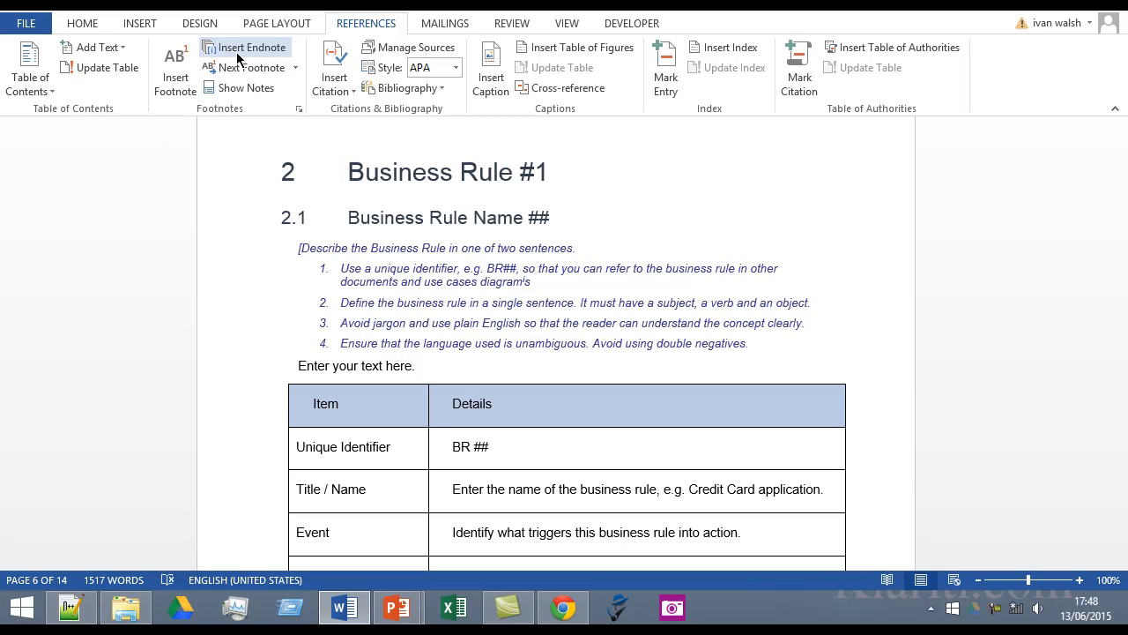
{"action": "mouse_move", "coordinate": [245, 46]}
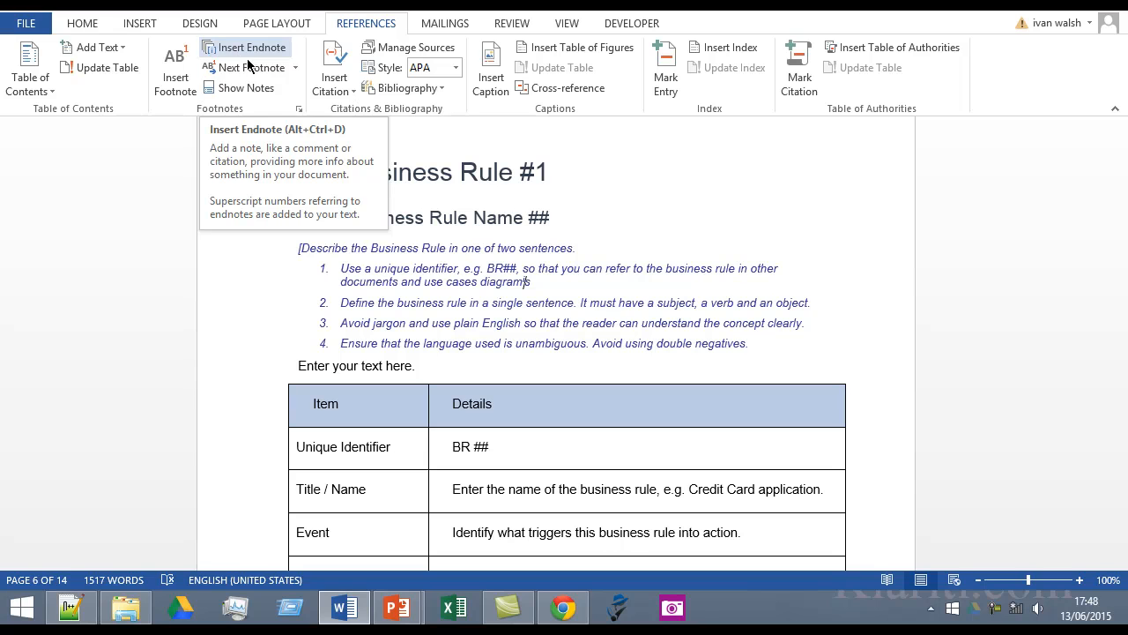
Step: Open the Footnote and Endnote settings and choose Endnotes as the note type
{"action": "left_click", "coordinate": [298, 110]}
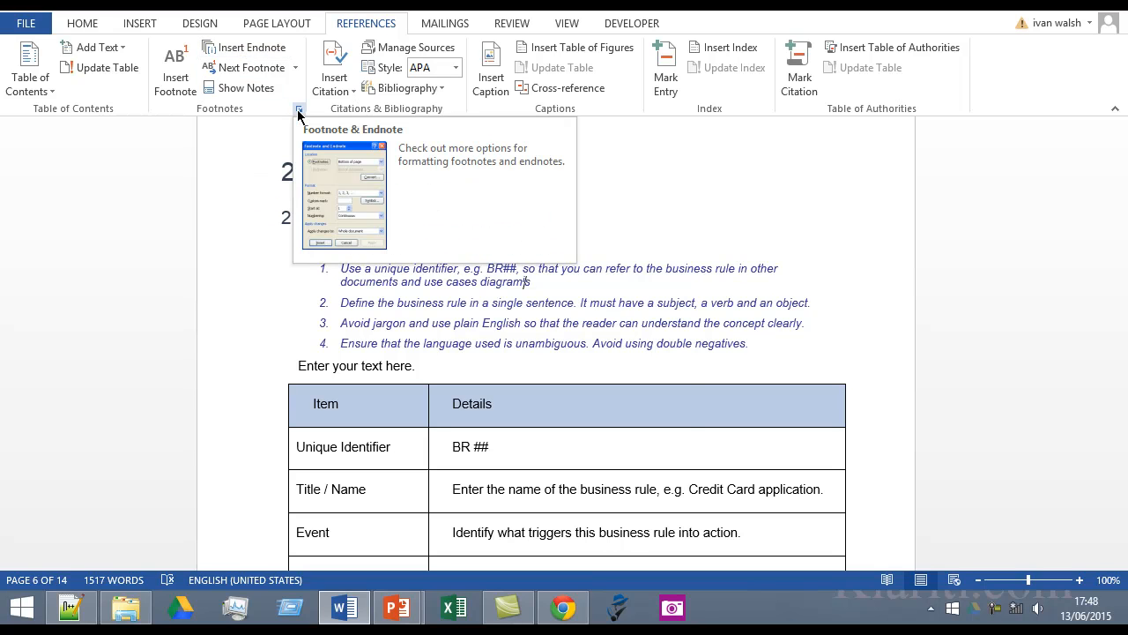
{"action": "left_click", "coordinate": [300, 110]}
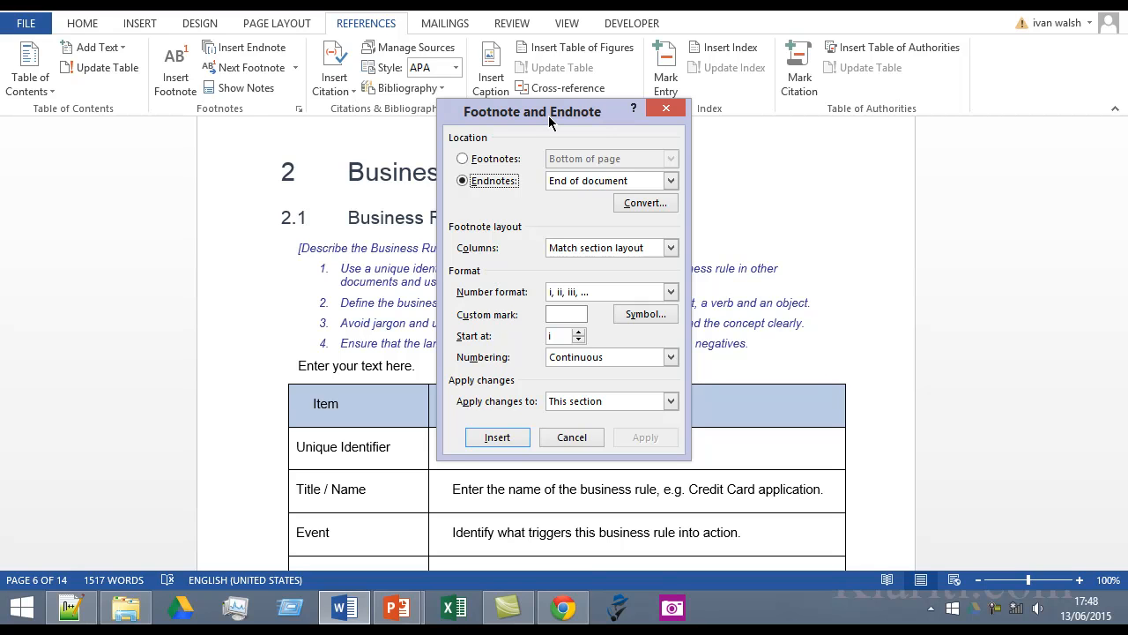
{"action": "mouse_move", "coordinate": [529, 192]}
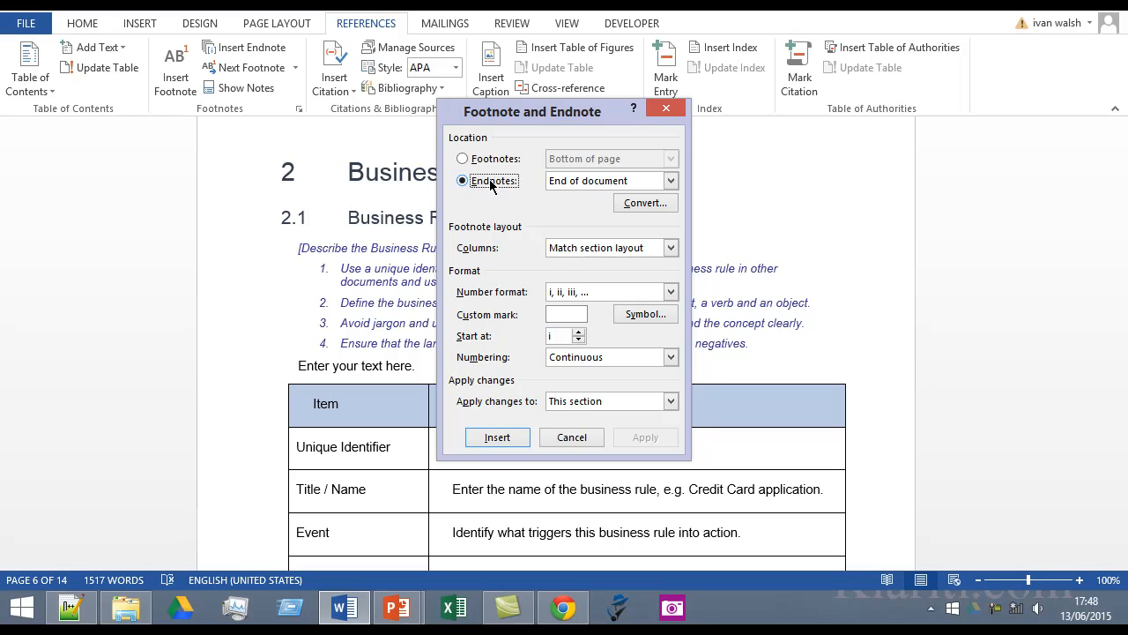
{"action": "left_click", "coordinate": [670, 180]}
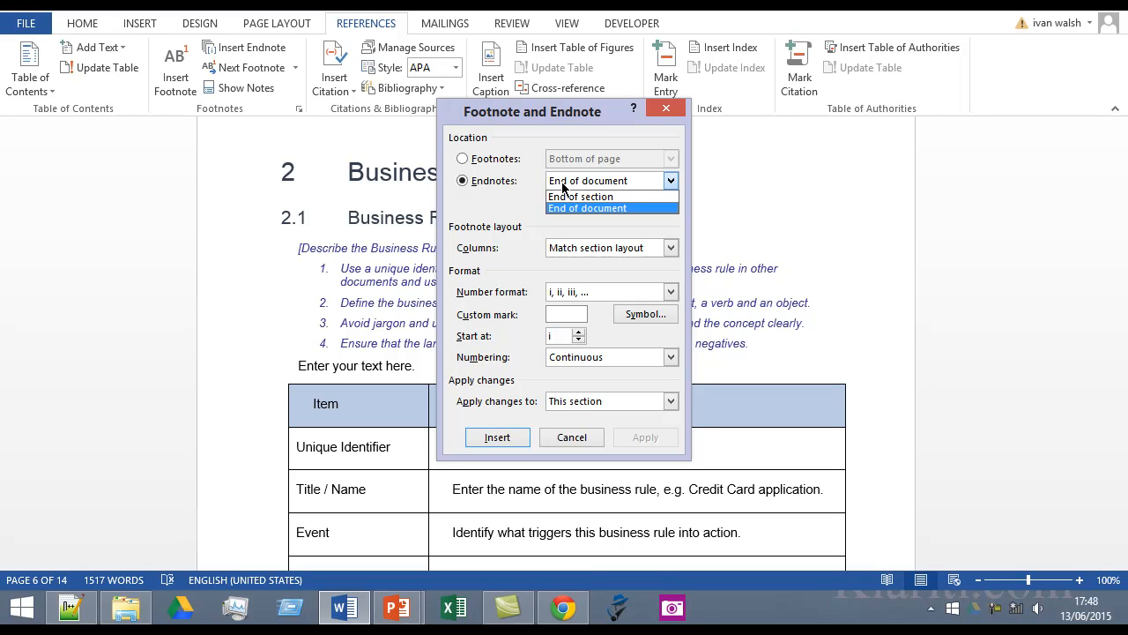
Step: Keep endnotes at End of document and set the number format to 1, 2, 3
{"action": "left_click", "coordinate": [587, 208]}
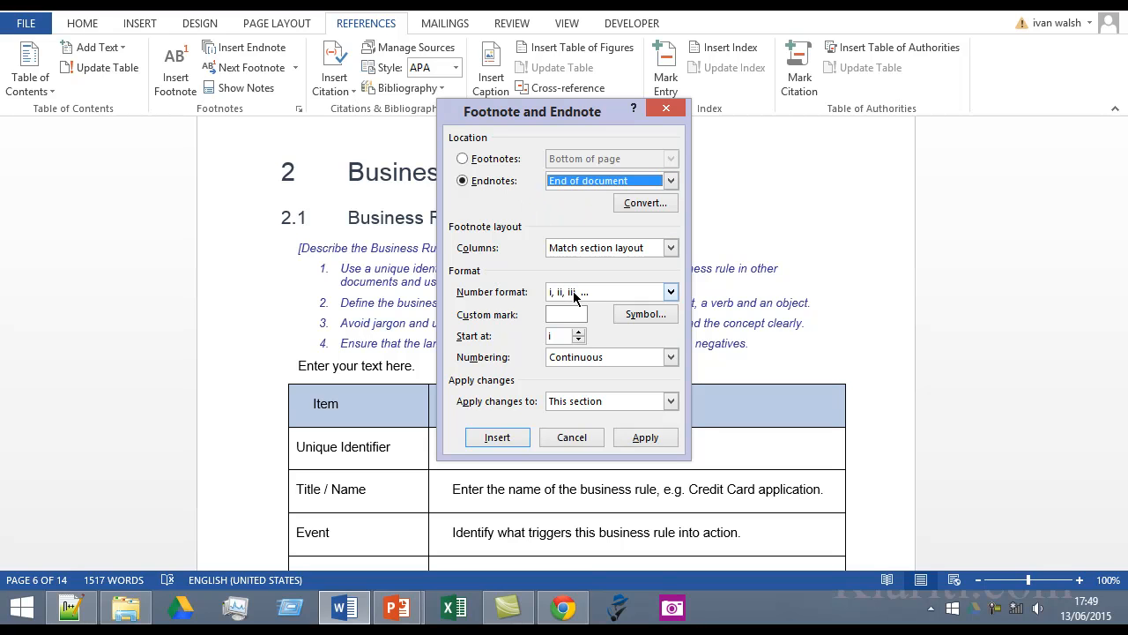
{"action": "left_click", "coordinate": [670, 293]}
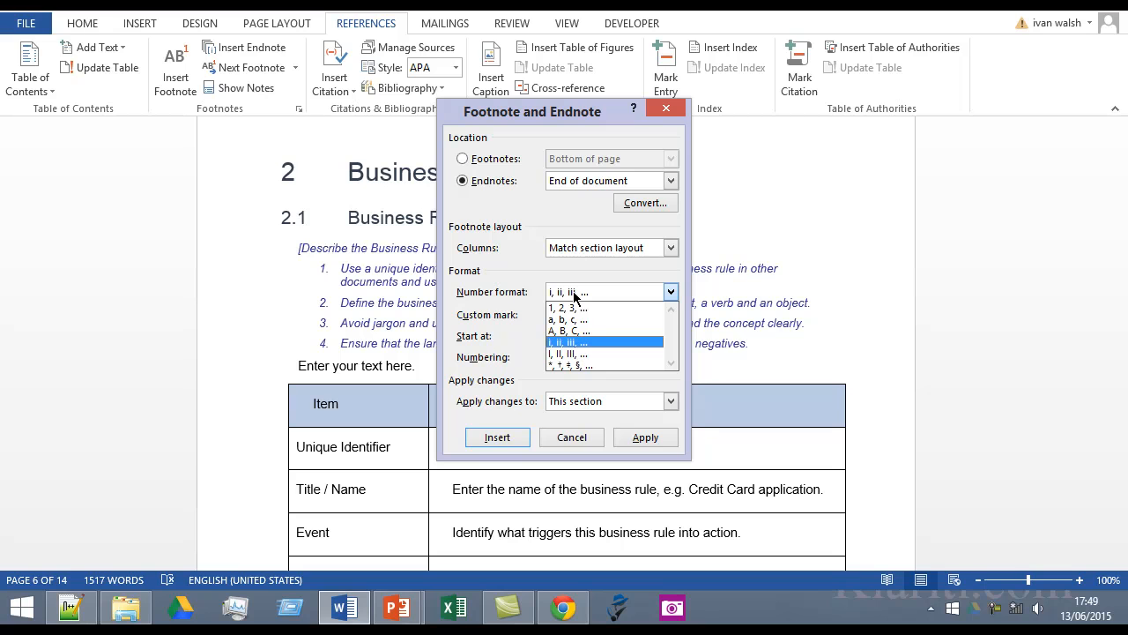
{"action": "mouse_move", "coordinate": [572, 350]}
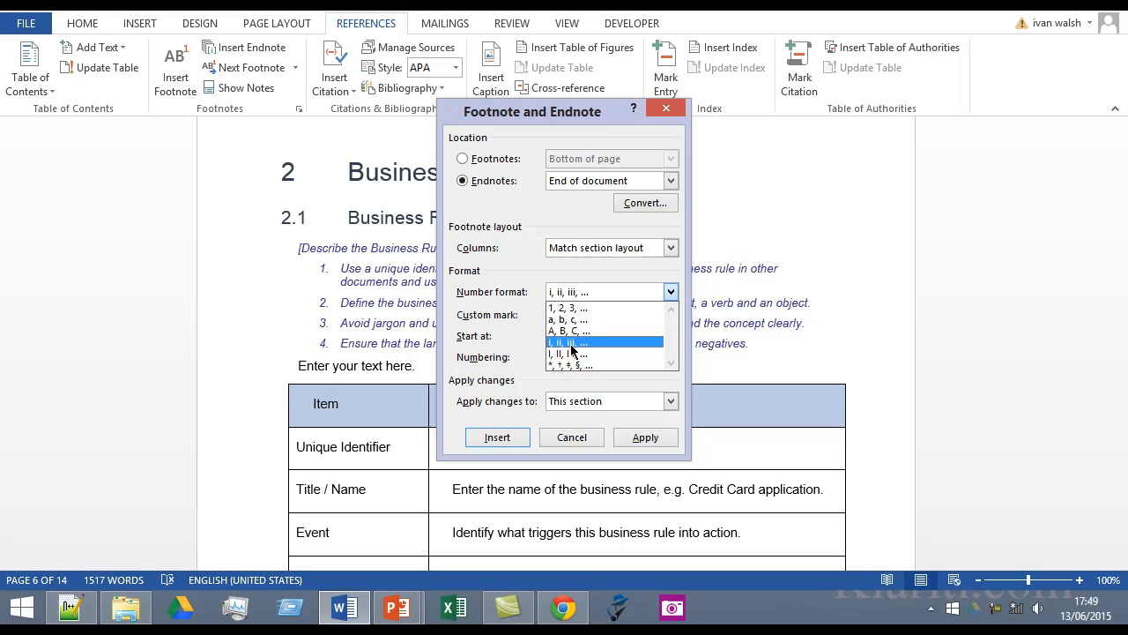
{"action": "mouse_move", "coordinate": [580, 344]}
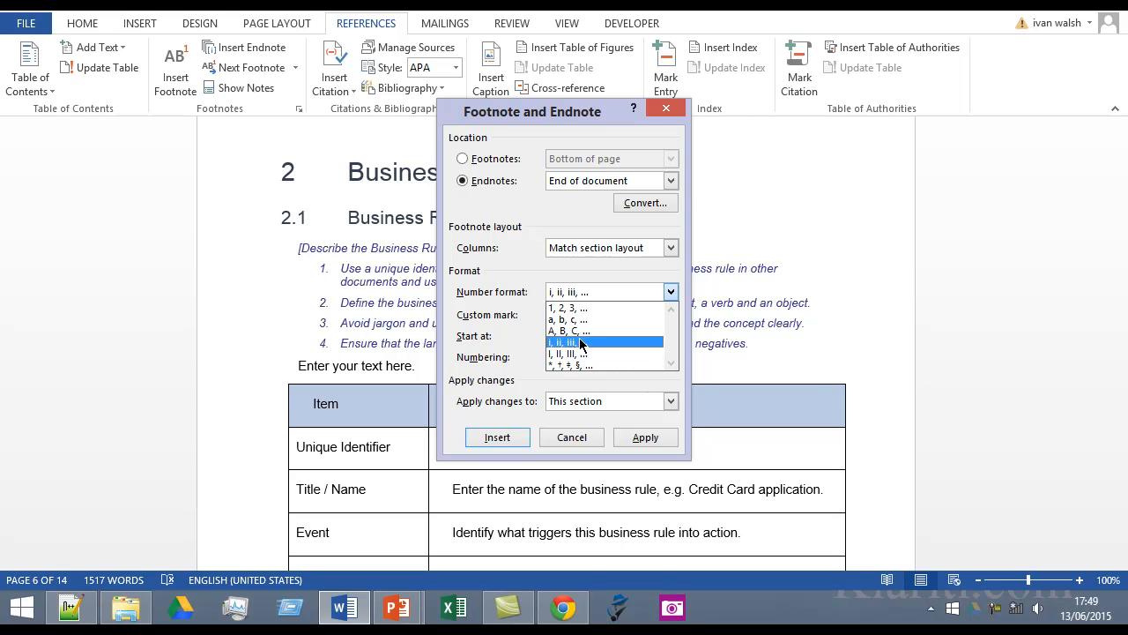
{"action": "left_click", "coordinate": [564, 307]}
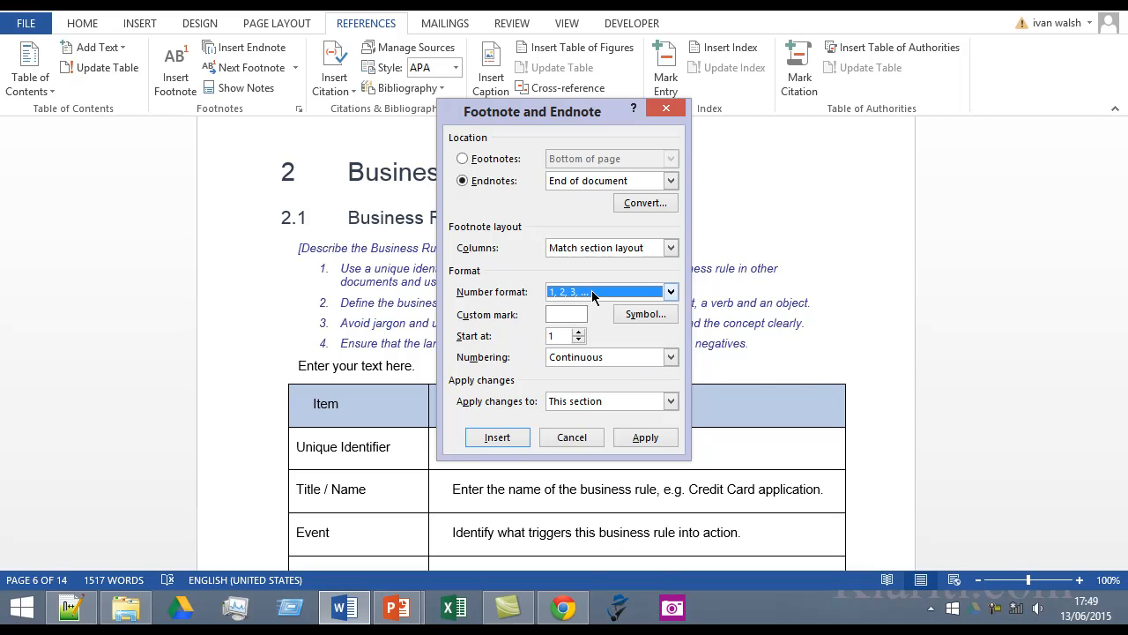
{"action": "left_click", "coordinate": [645, 314]}
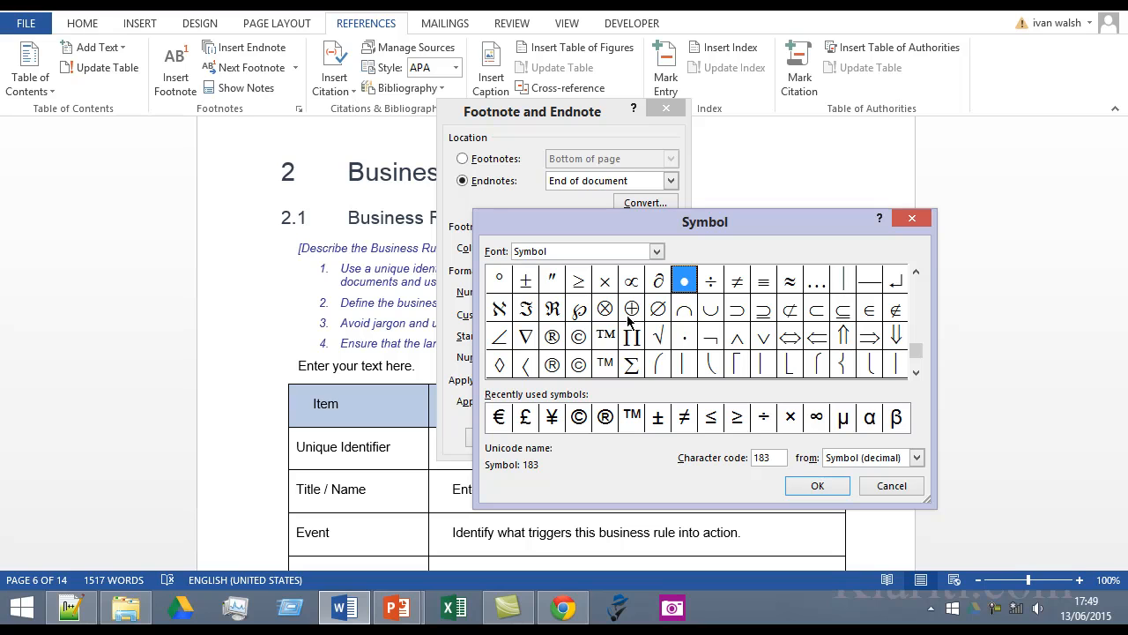
{"action": "mouse_move", "coordinate": [723, 317]}
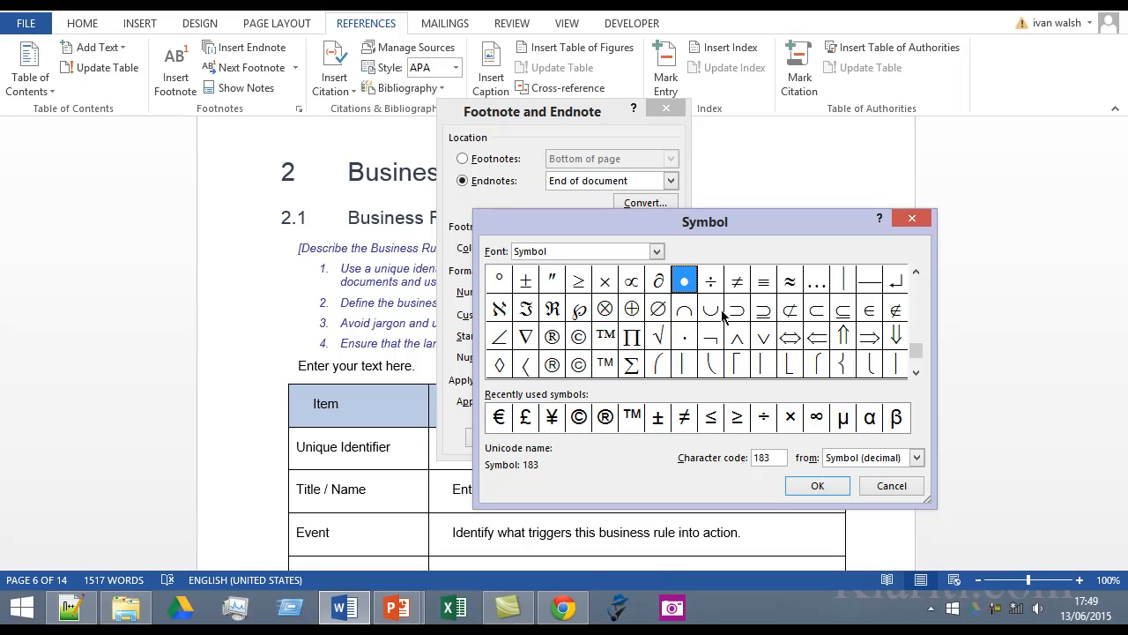
{"action": "mouse_move", "coordinate": [814, 284]}
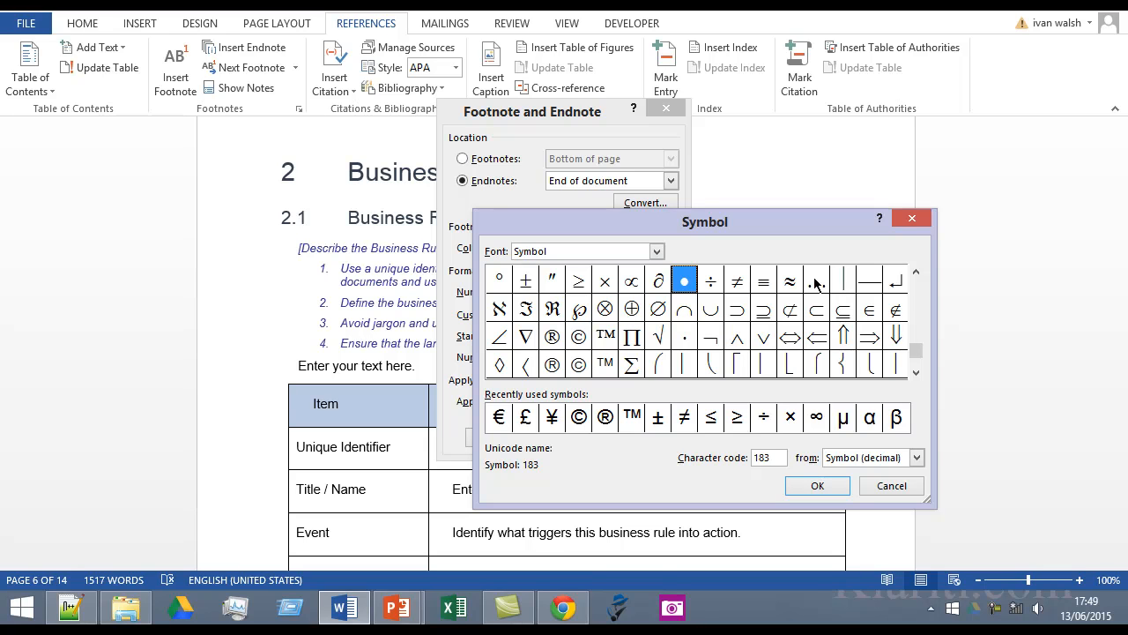
{"action": "left_click", "coordinate": [890, 485]}
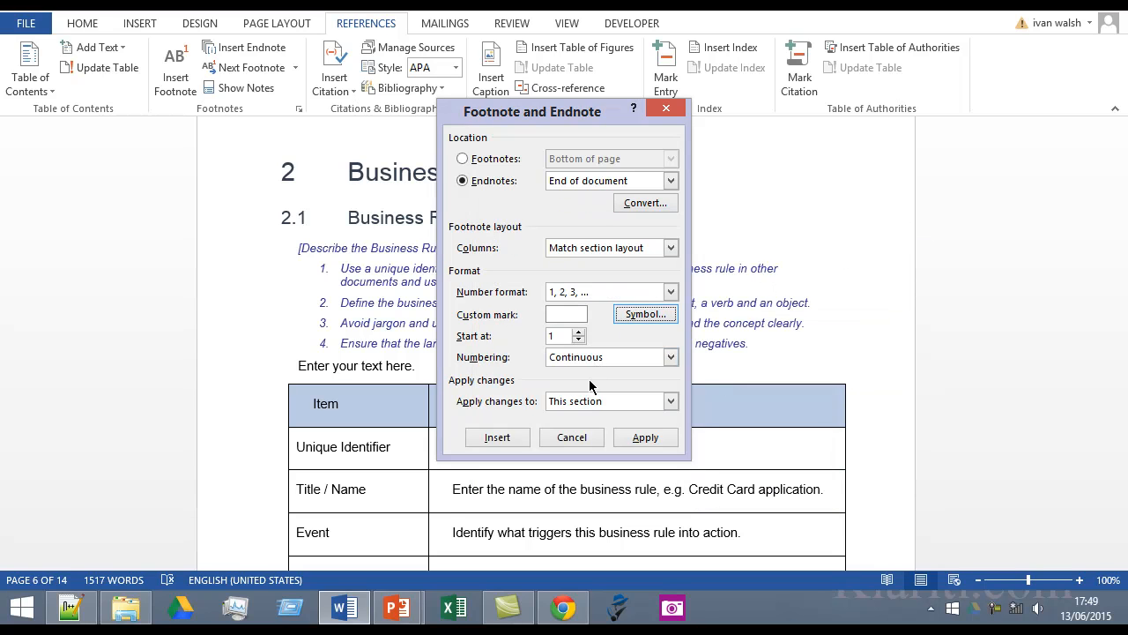
Step: Keep Apply changes to 'This section' and numbering Continuous, then cancel without applying
{"action": "left_click", "coordinate": [670, 400]}
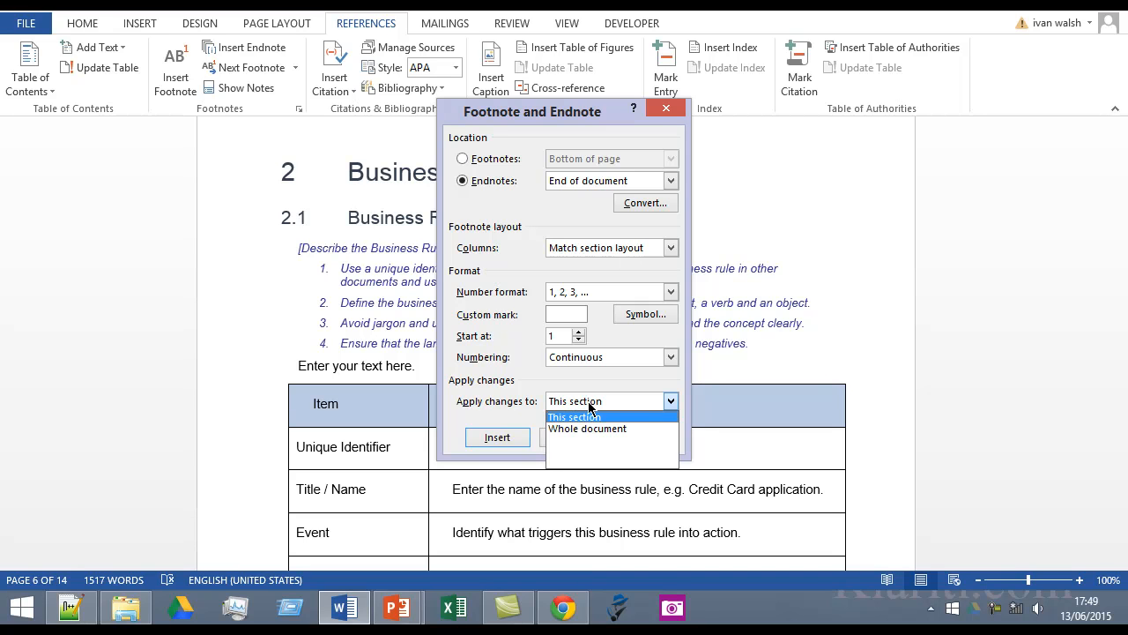
{"action": "left_click", "coordinate": [575, 416]}
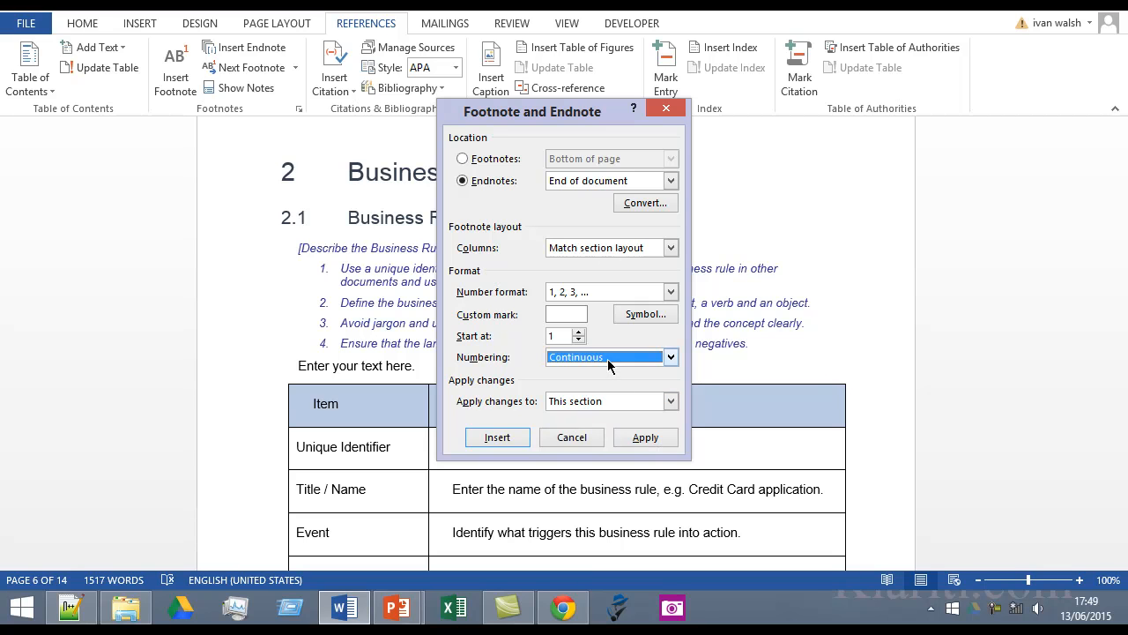
{"action": "left_click", "coordinate": [670, 356]}
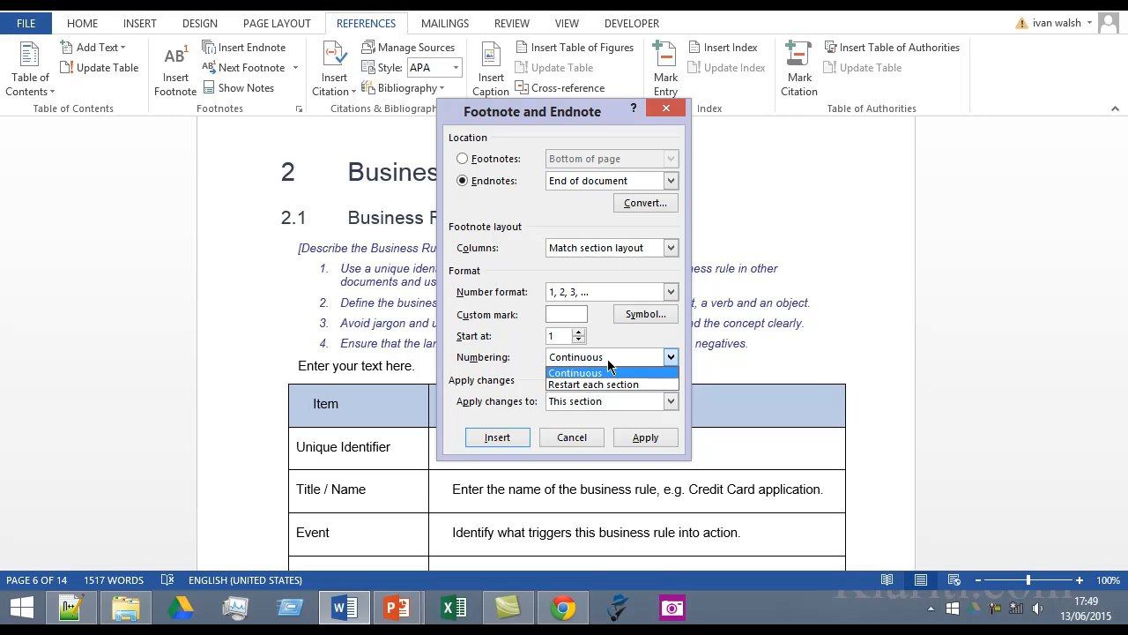
{"action": "left_click", "coordinate": [574, 371]}
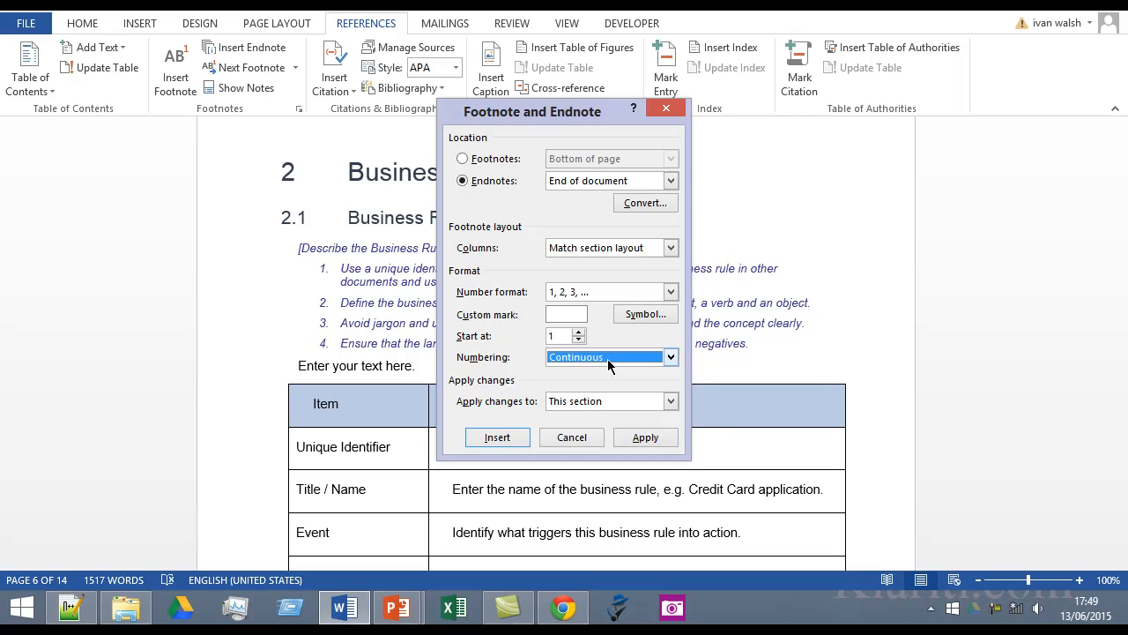
{"action": "left_click", "coordinate": [571, 437]}
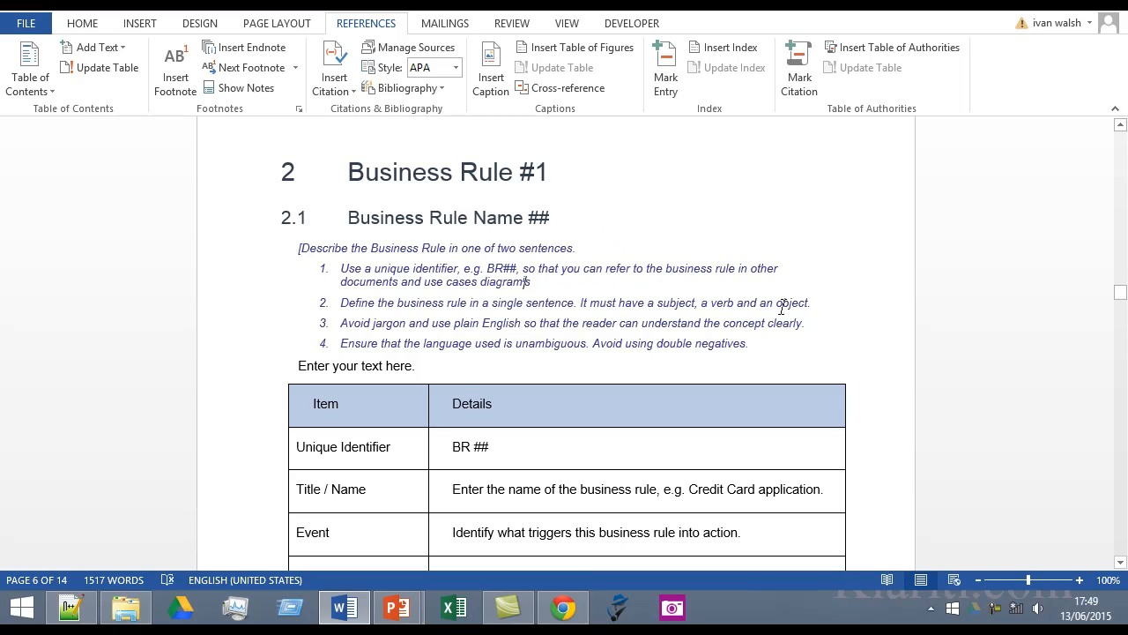
Step: Insert an endnote after 'object' reading 'How do you do? I'm a little endnote. What are you?'
{"action": "double_click", "coordinate": [789, 303]}
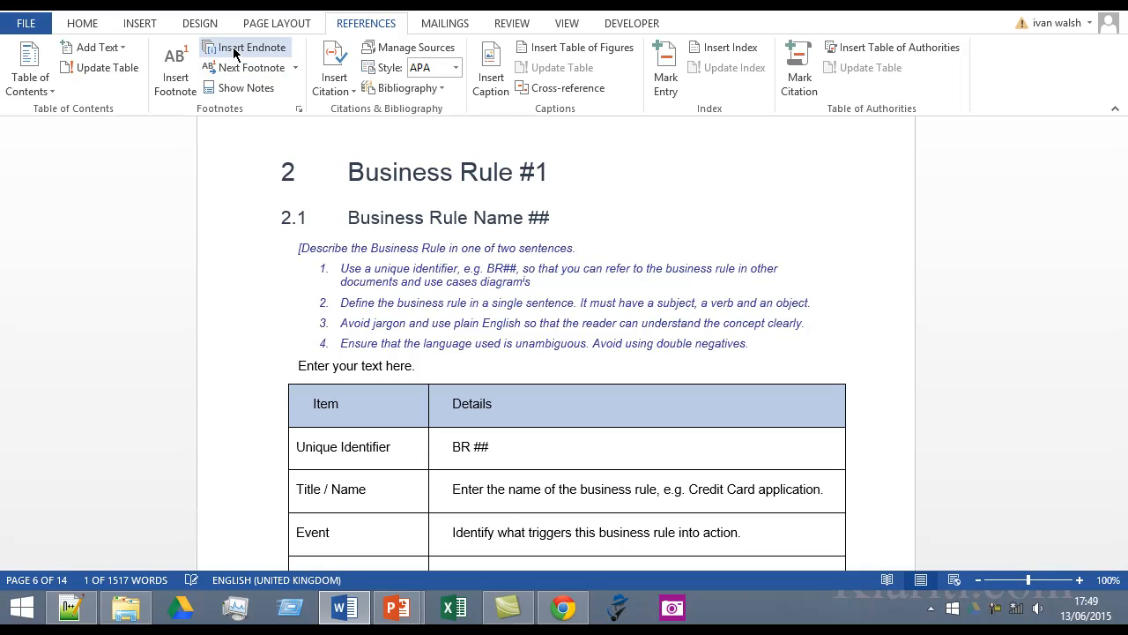
{"action": "left_click", "coordinate": [245, 47]}
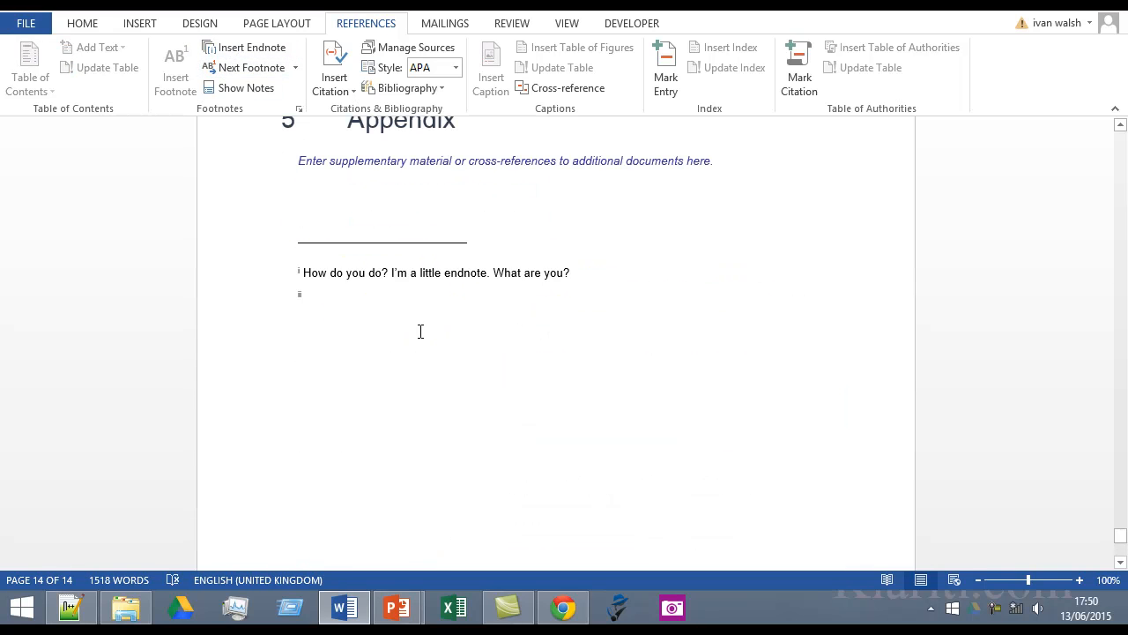
{"action": "key", "text": "ctrl+v"}
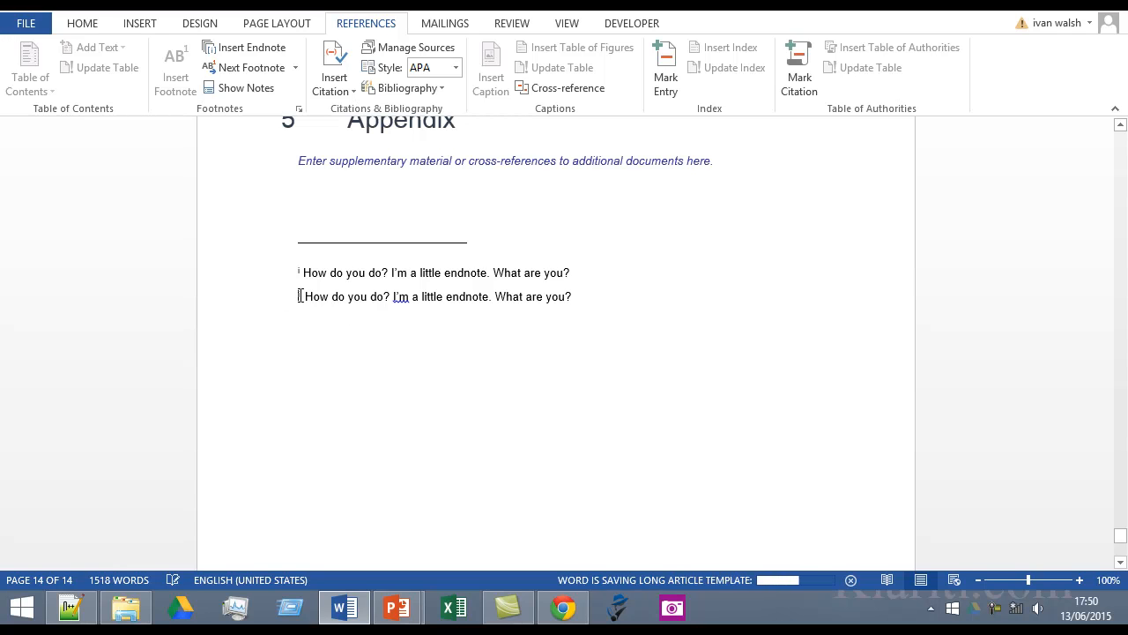
{"action": "scroll", "scroll_direction": "up", "scroll_amount": 3}
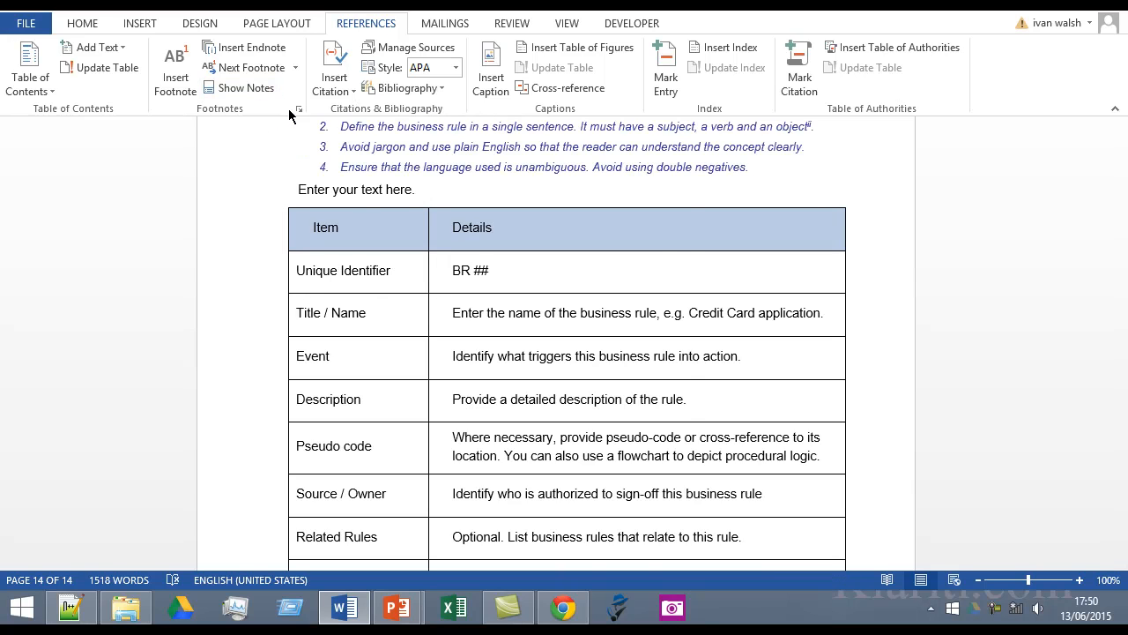
Step: Convert all endnotes in the document to footnotes via the note settings
{"action": "left_click", "coordinate": [298, 109]}
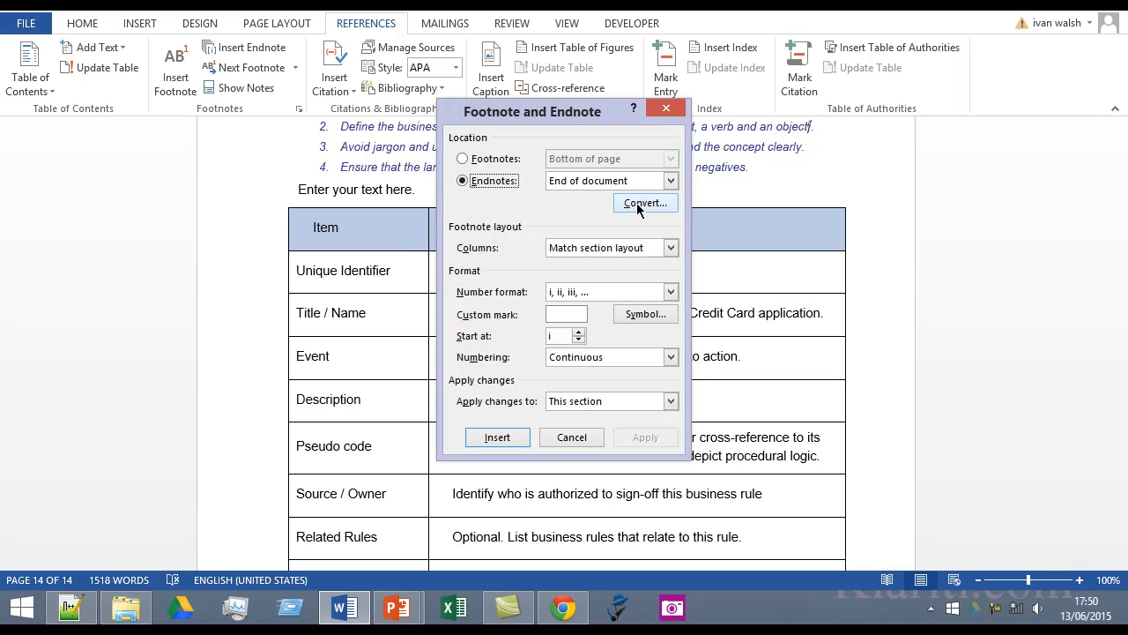
{"action": "left_click", "coordinate": [645, 203]}
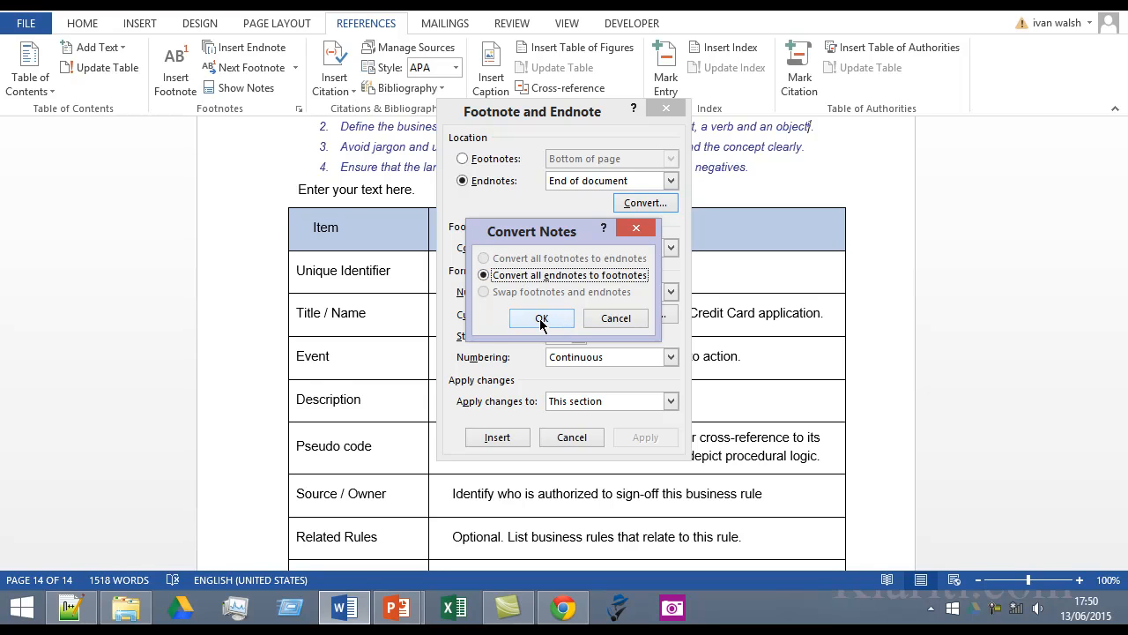
{"action": "left_click", "coordinate": [541, 317]}
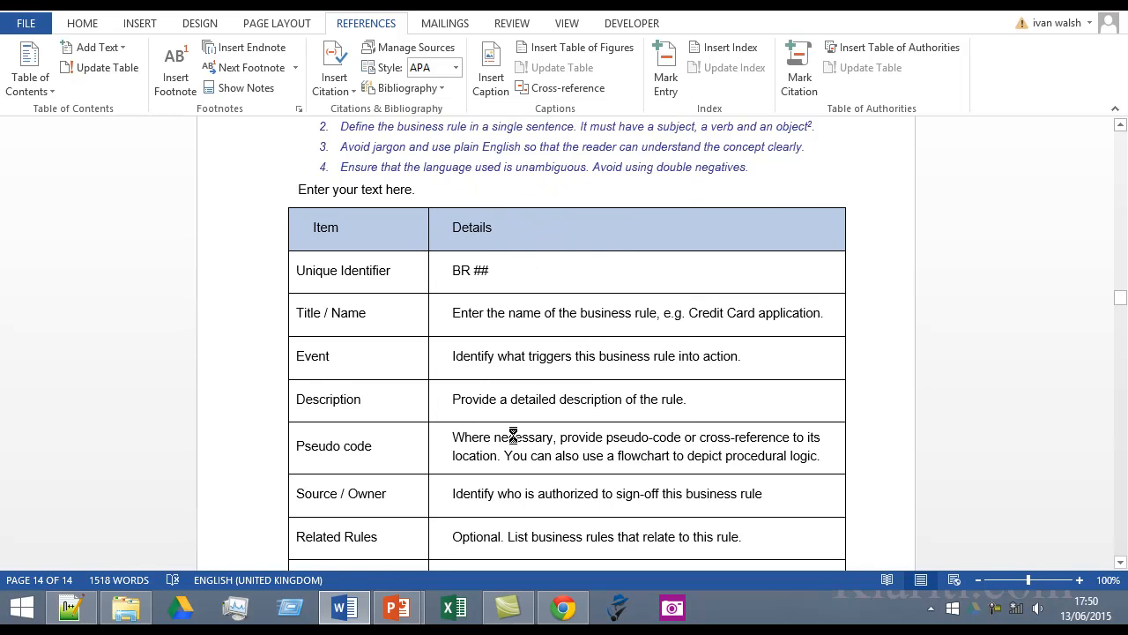
{"action": "scroll", "scroll_direction": "up", "scroll_amount": 3}
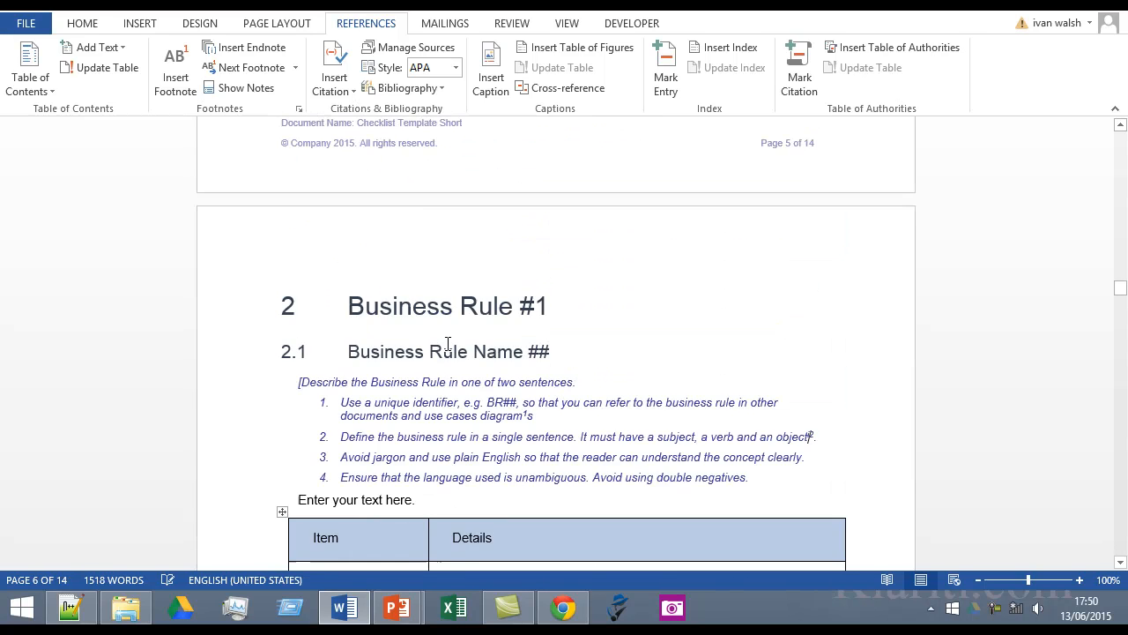
{"action": "scroll", "scroll_direction": "down", "scroll_amount": 3}
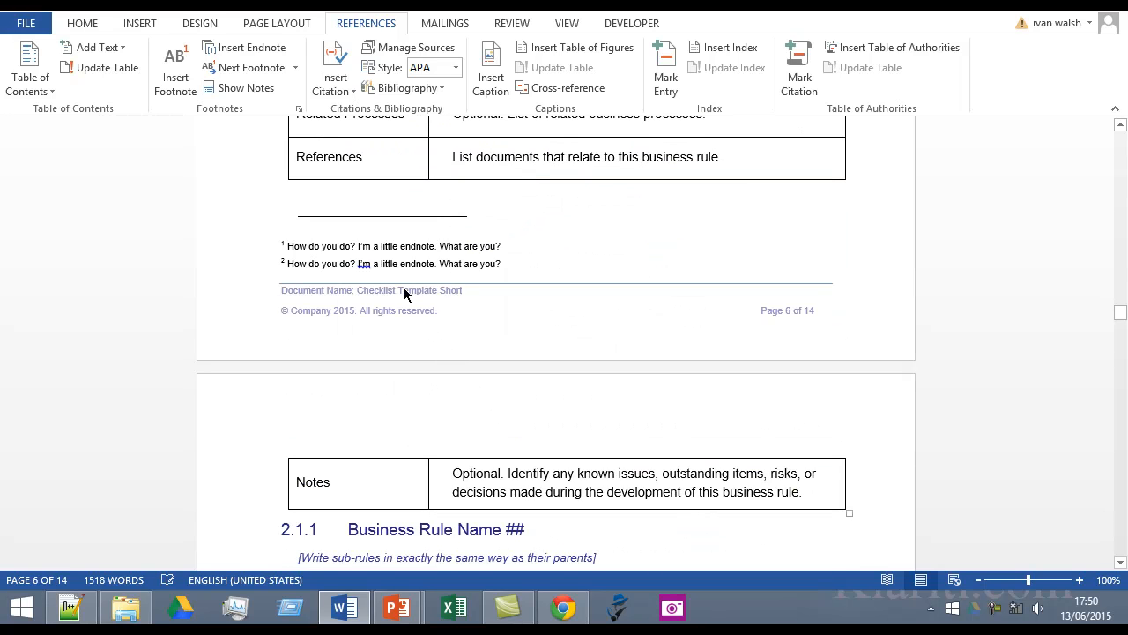
{"action": "mouse_move", "coordinate": [393, 256]}
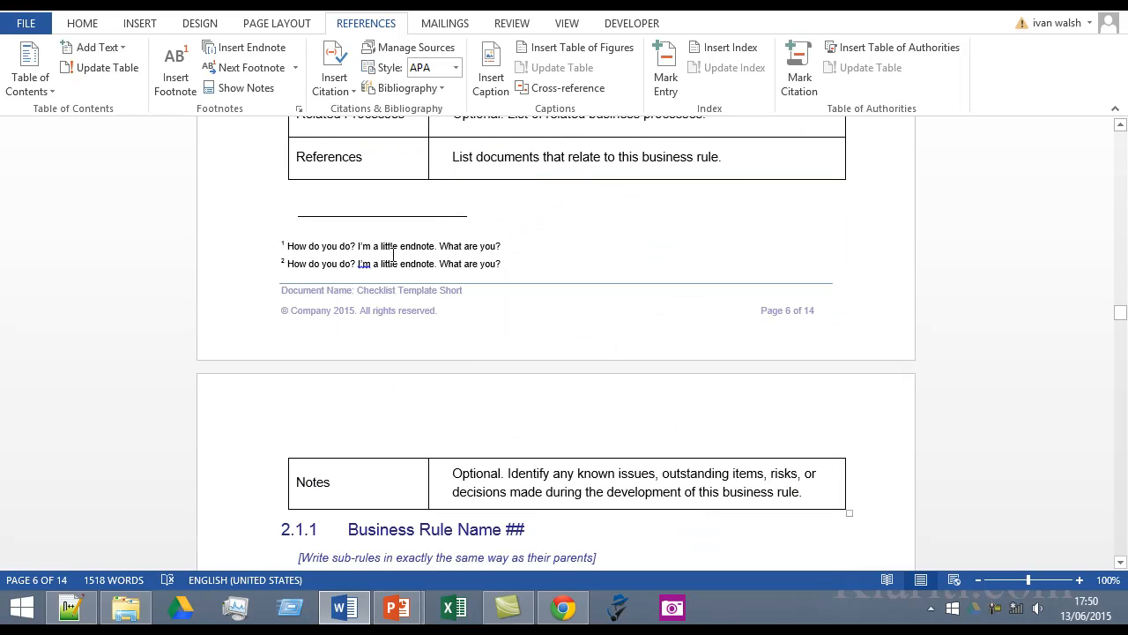